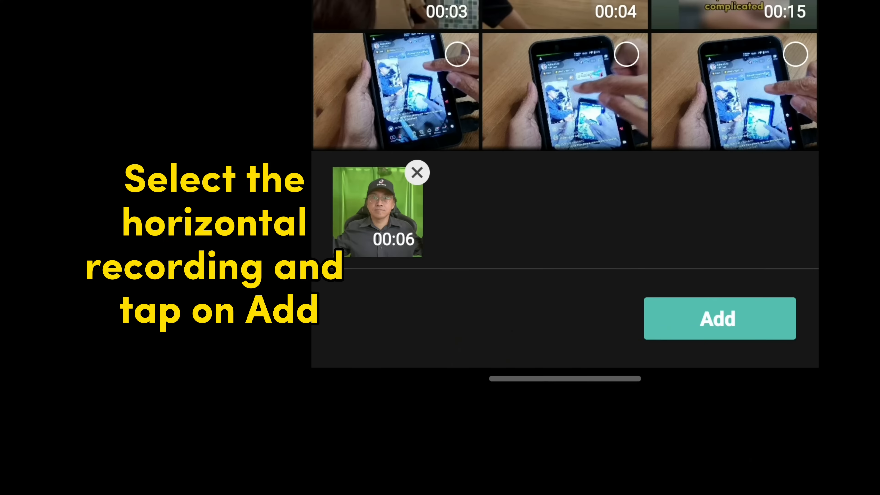
# Add the horizontal green-screen clip to a new project and set its format to 9:16 vertical
pyautogui.click(720, 318)
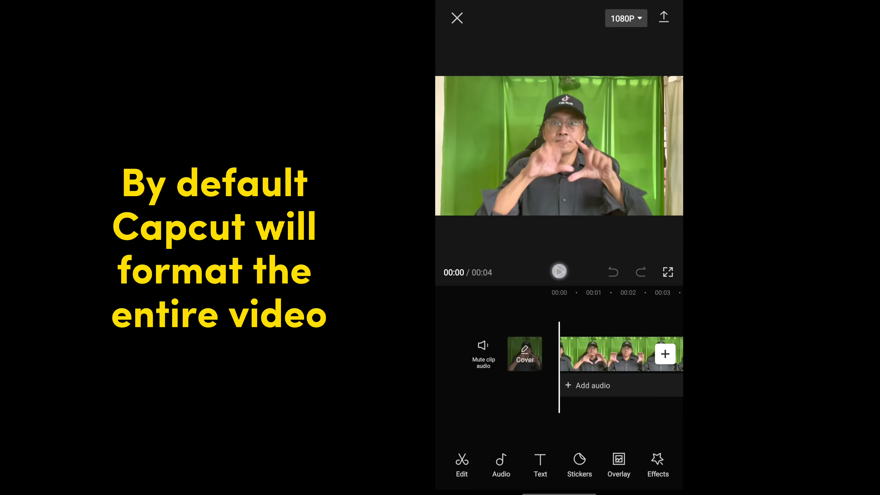
pyautogui.click(560, 272)
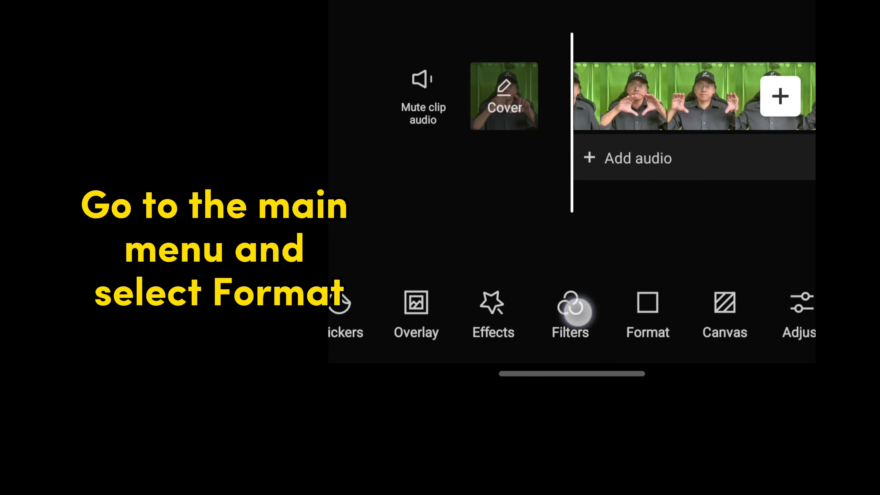
pyautogui.click(647, 315)
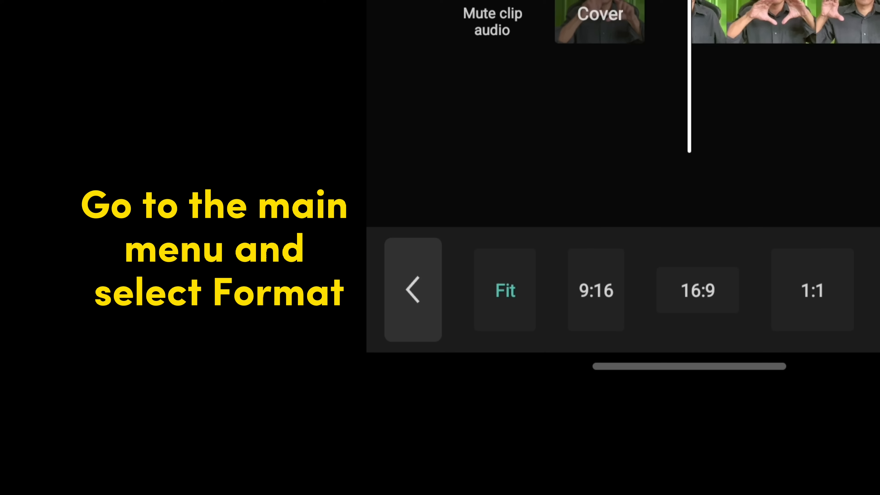
pyautogui.click(596, 290)
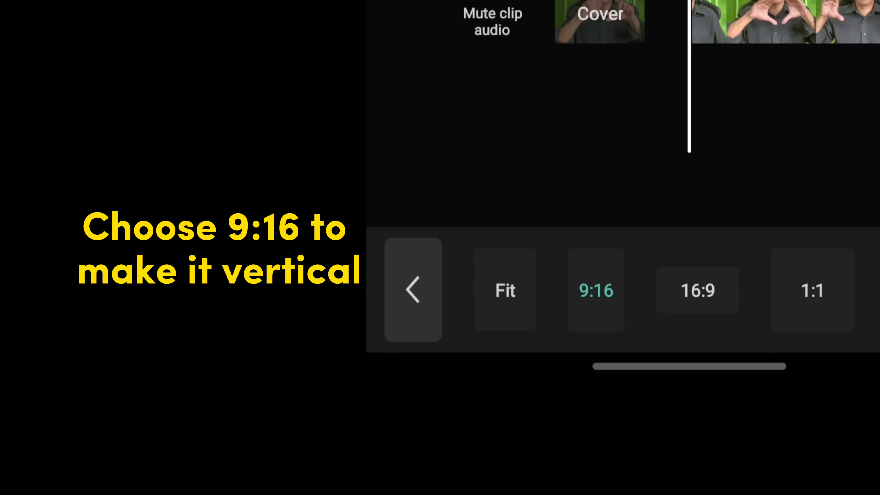